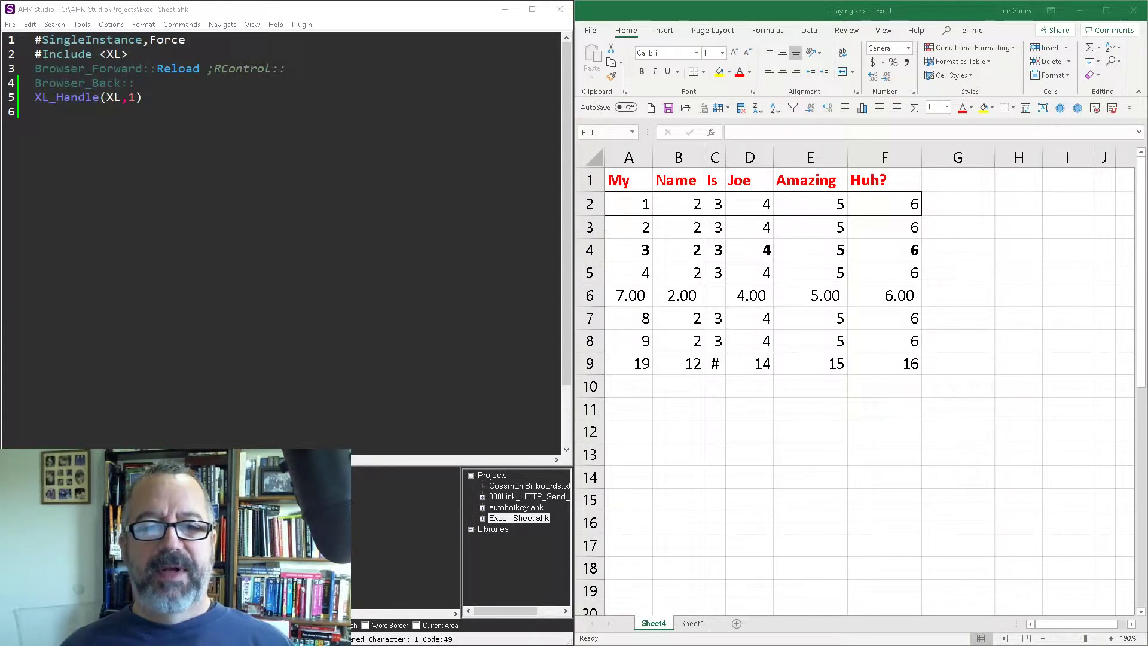
# Comment the XL_Handle(XL,1) line with ';Get handle to current active Excel file'
pyautogui.click(884, 408)
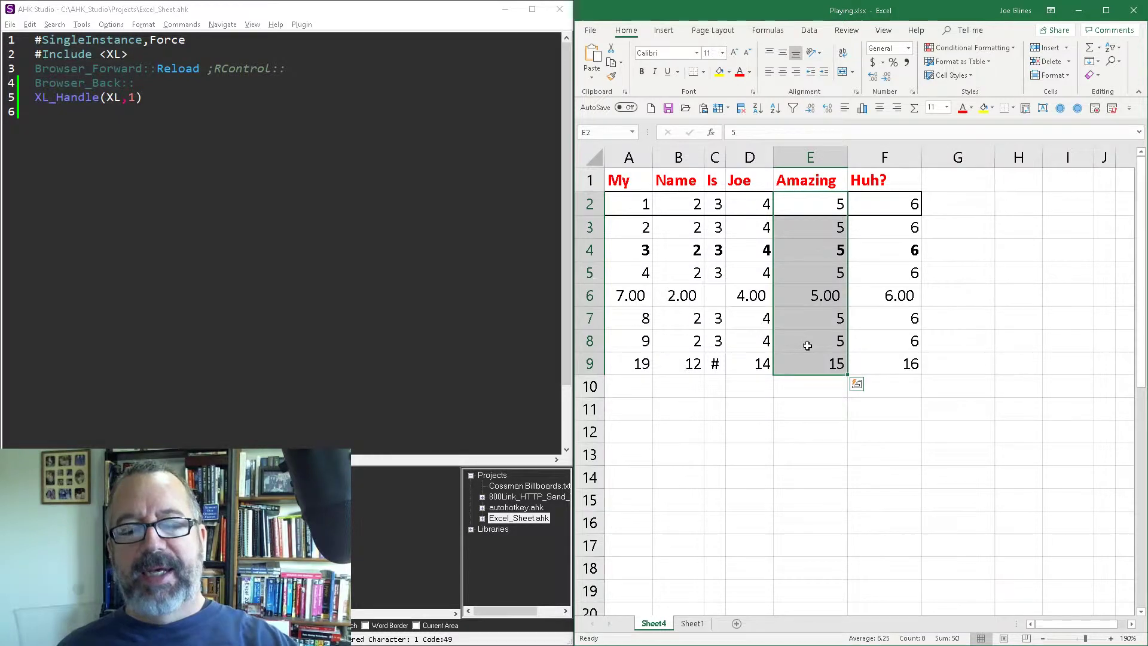
pyautogui.moveTo(812, 367)
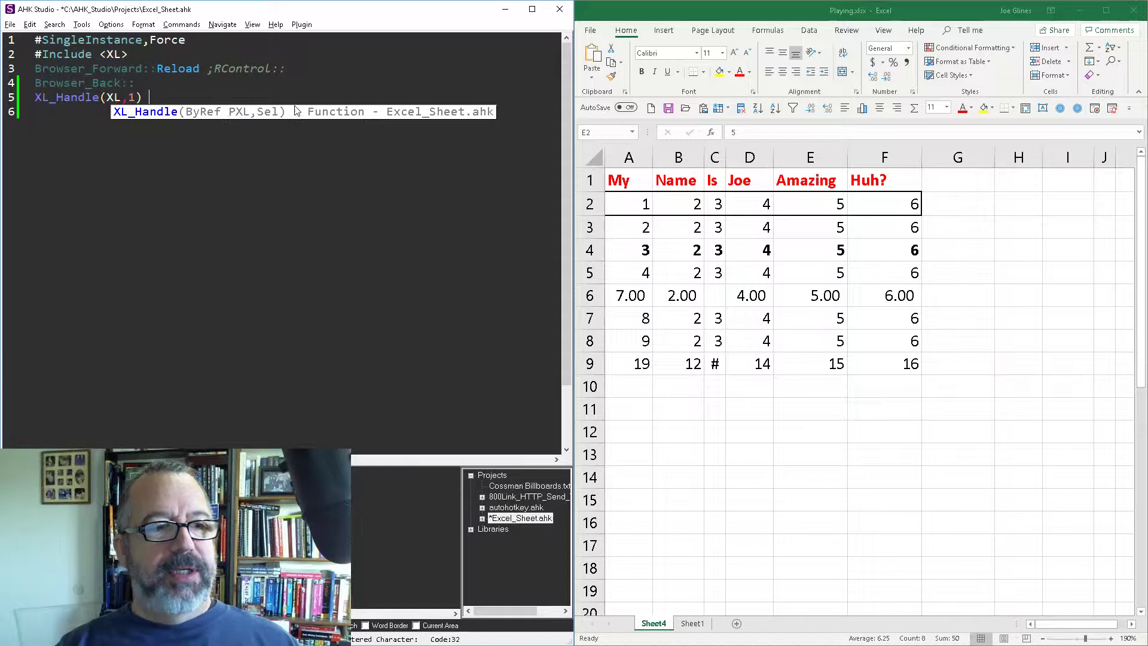
pyautogui.write(';Get')
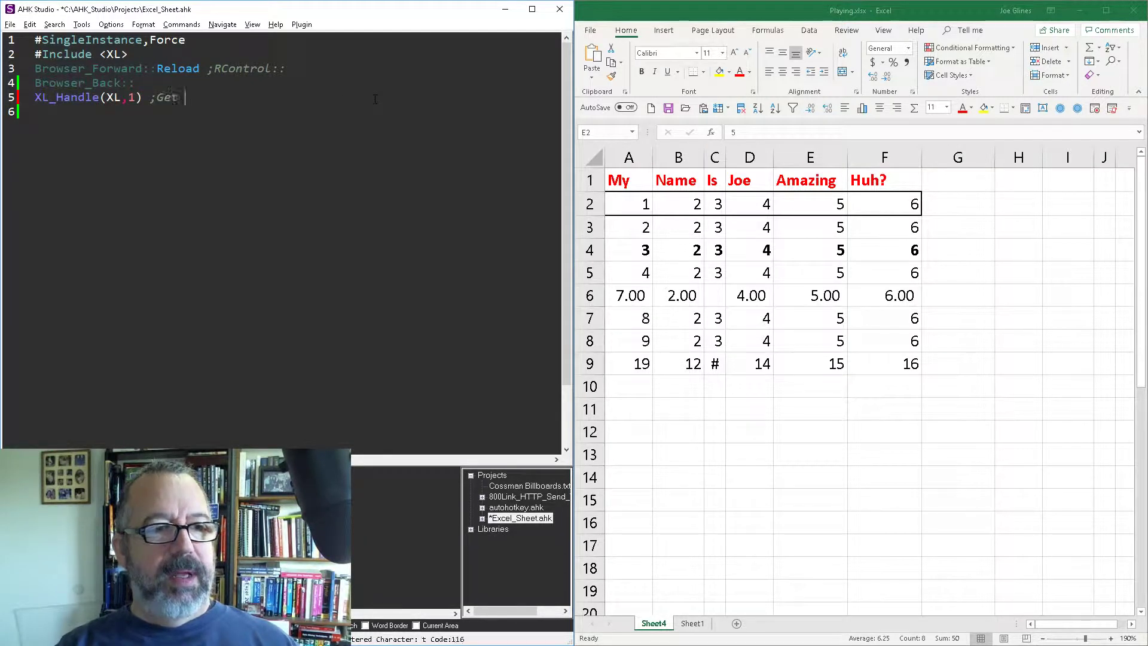
pyautogui.write('handle to cu')
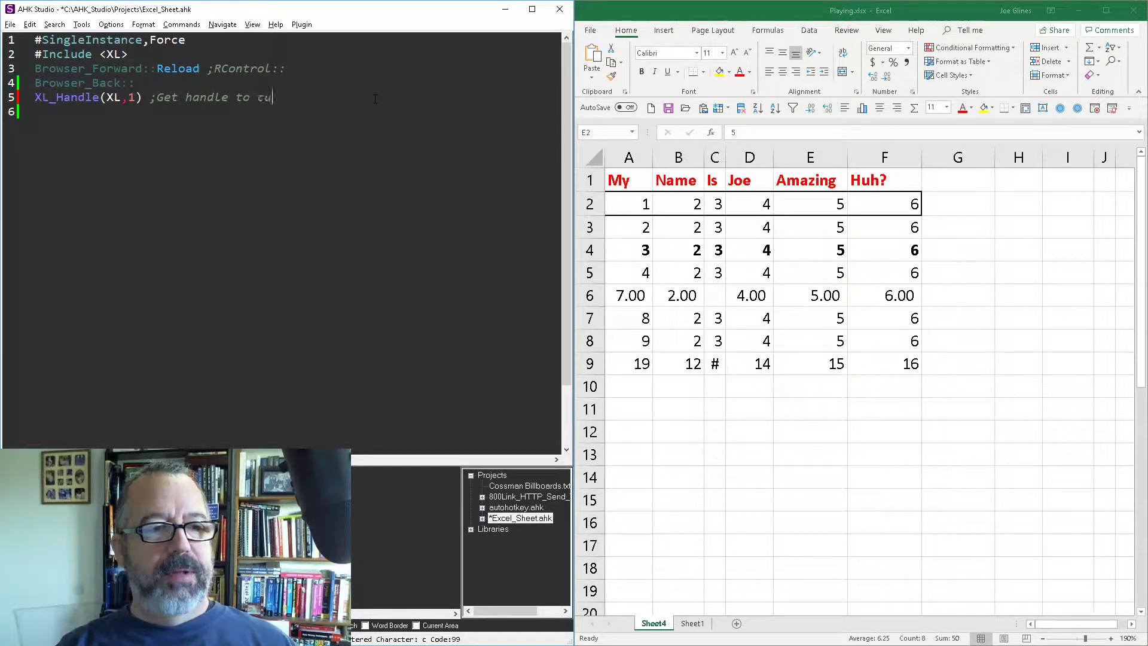
pyautogui.write('rrent ctive Exce')
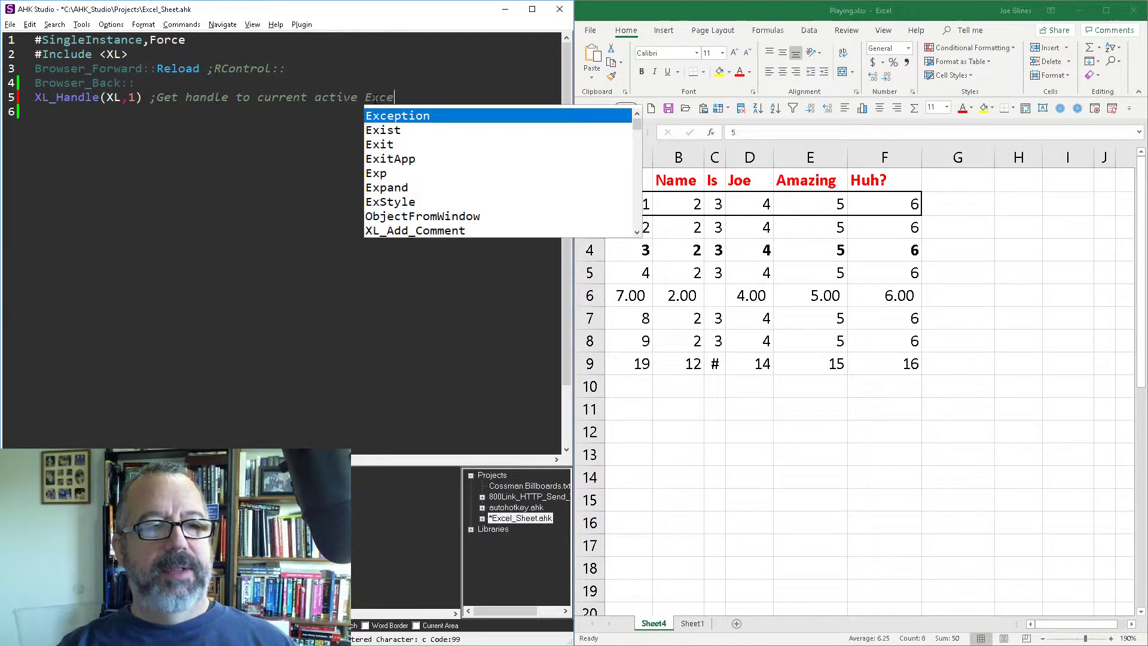
pyautogui.write('file')
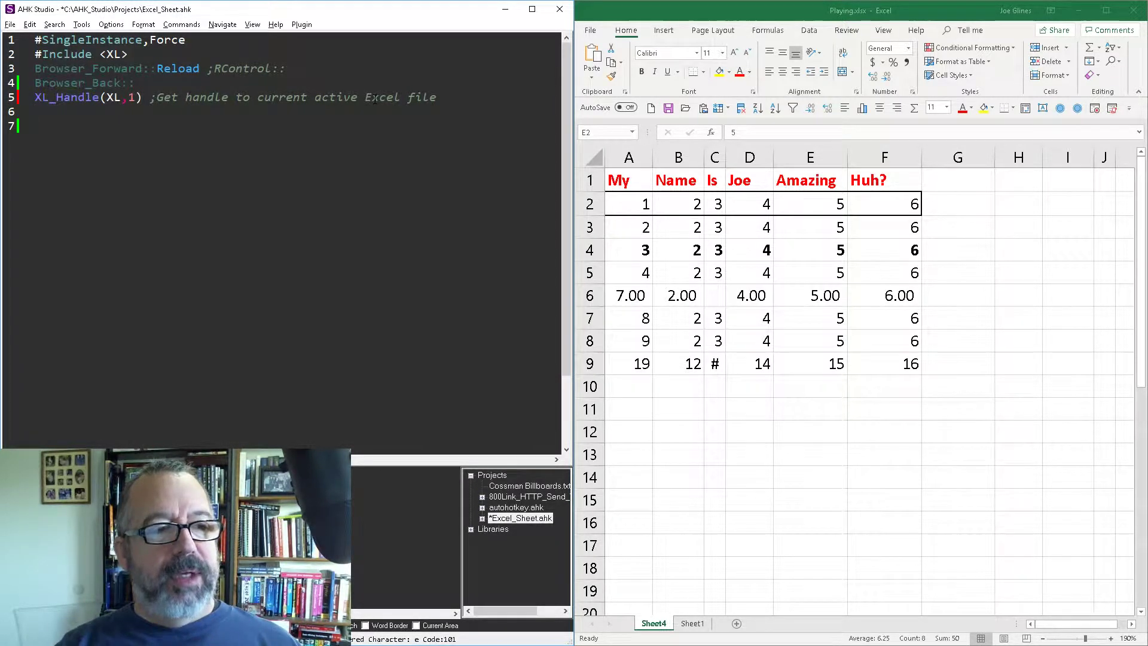
# Start line 6 with XL_ and browse autocomplete to find XL_Select_Range, leaving 'XL_Set'
pyautogui.write('XL_')
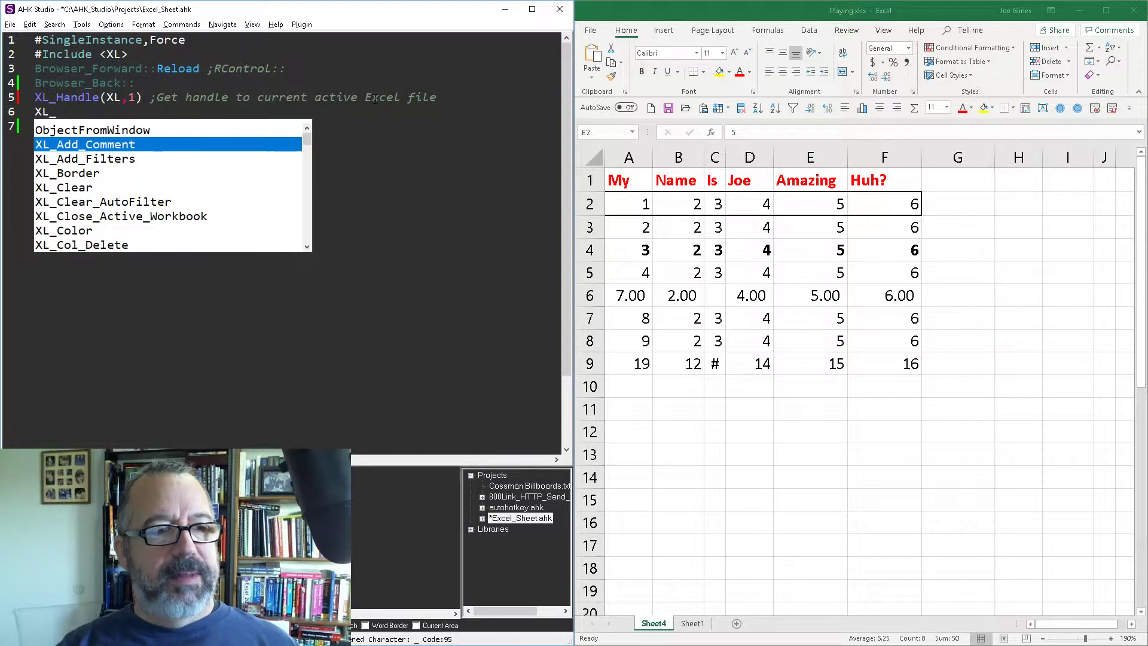
pyautogui.write('se')
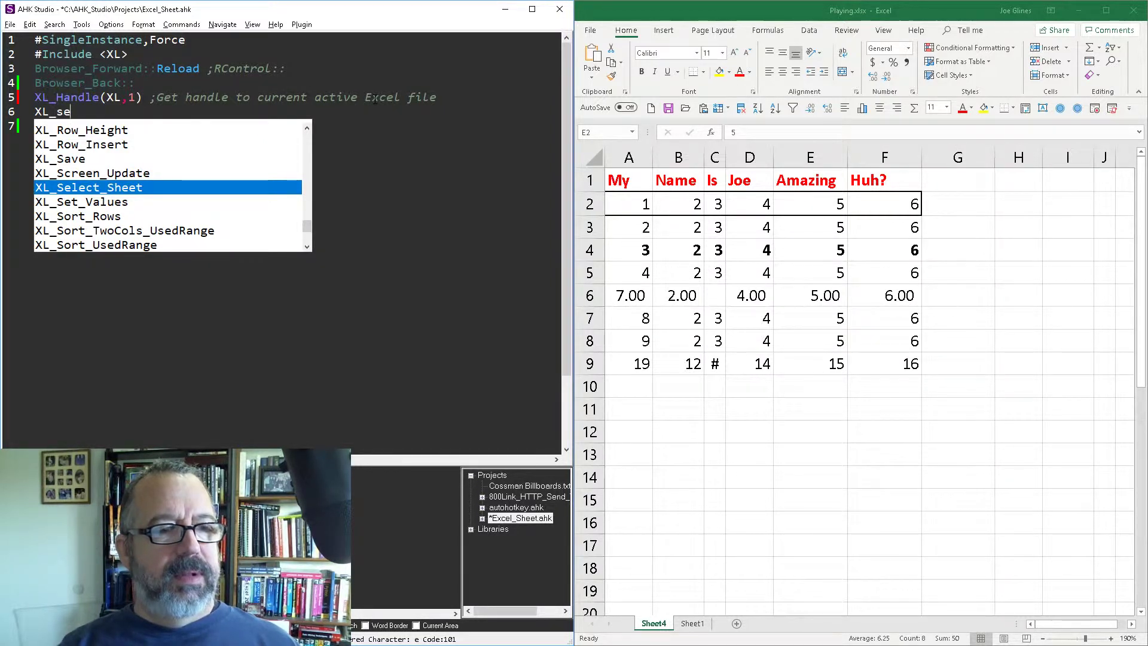
pyautogui.press('Backspace')
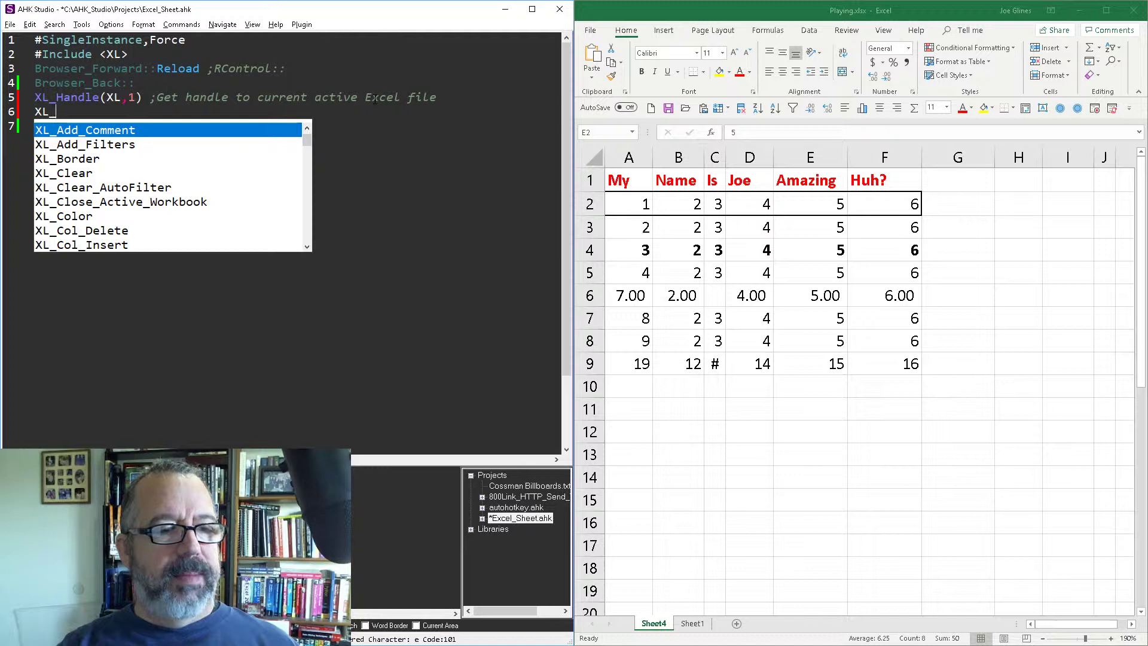
pyautogui.write('Set')
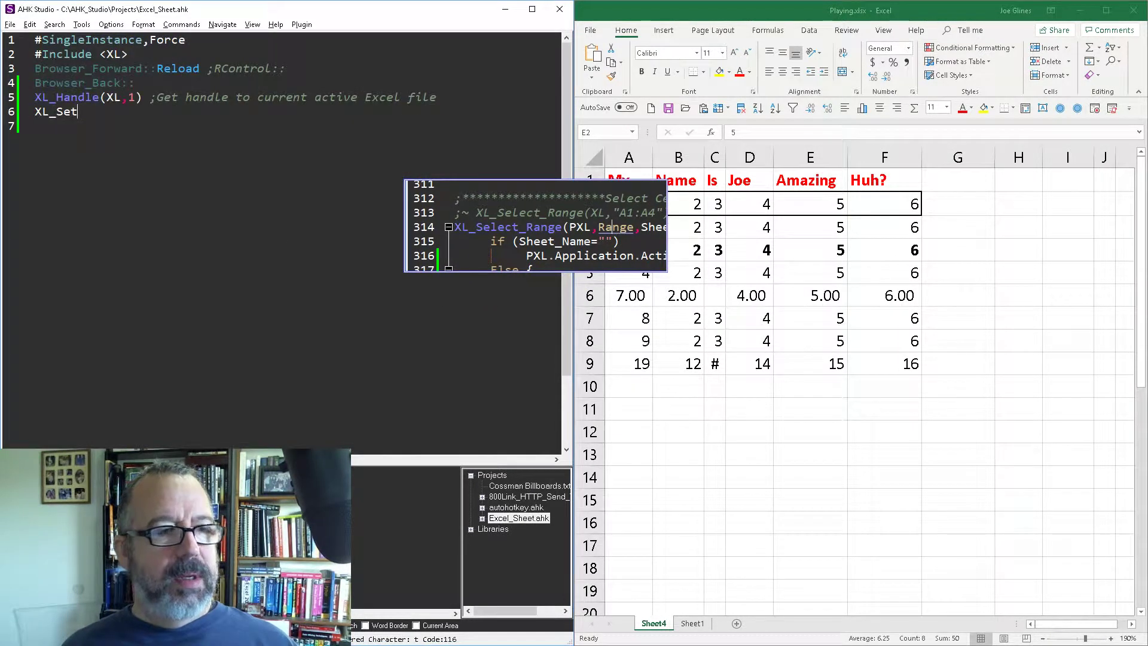
# Correct line 6 to 'XL_Sele' and dismiss the unrecognized-action error from running it
pyautogui.press('Backspace')
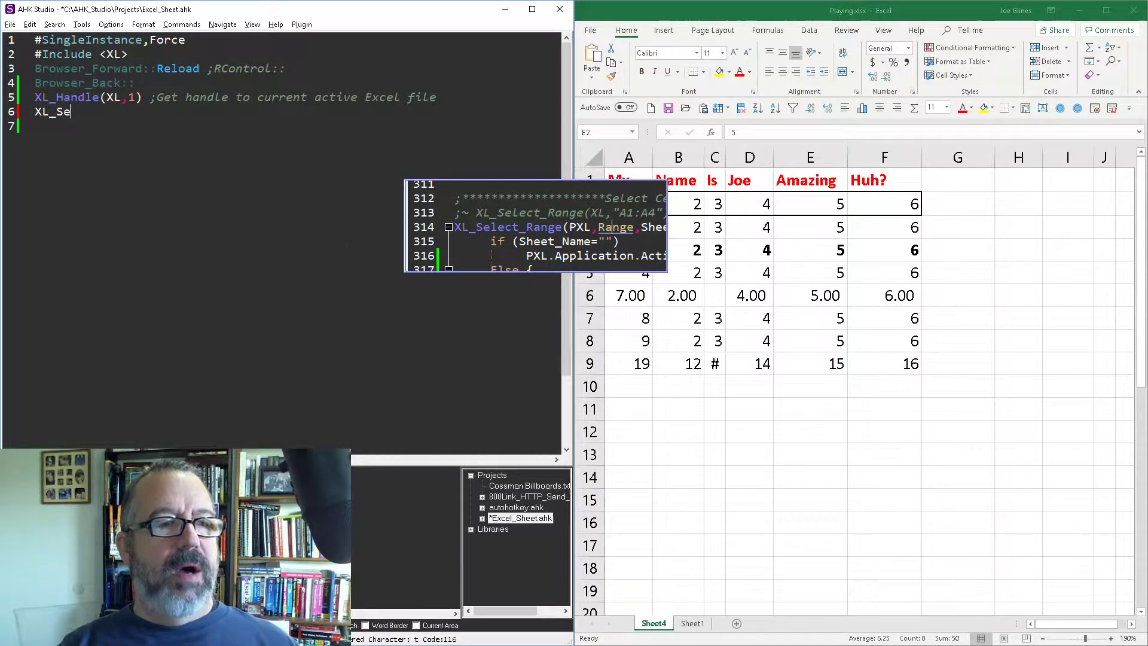
pyautogui.write('le')
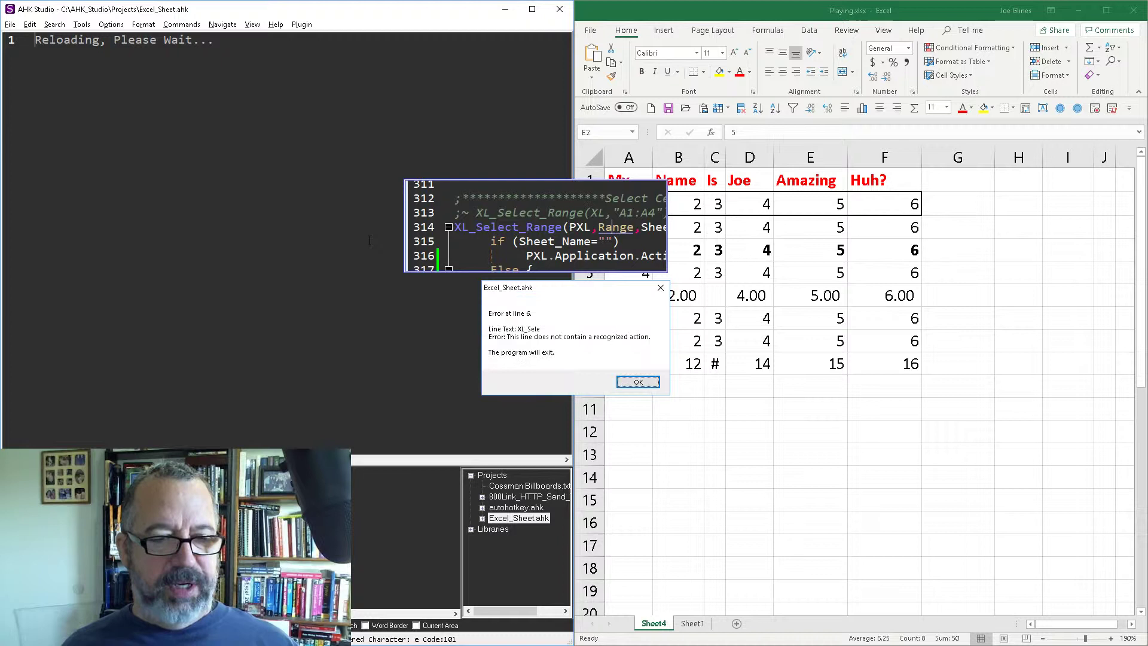
pyautogui.click(636, 381)
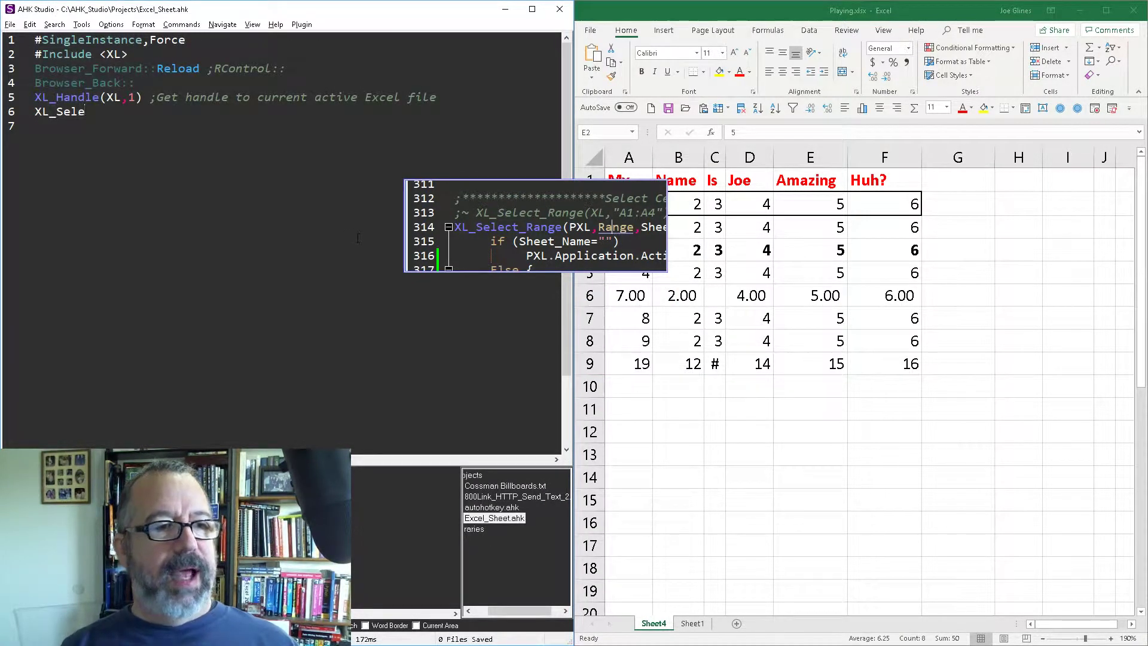
# Complete line 6 as XL_Select_Range(XL,"E1:E9")
pyautogui.write('e(XL,')
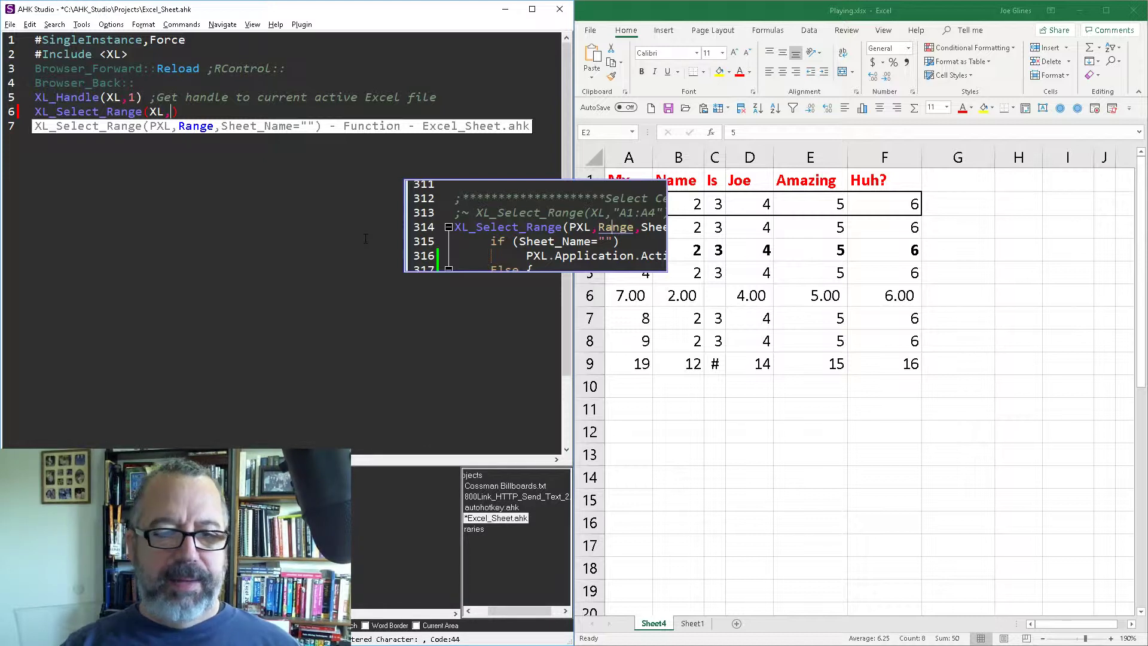
pyautogui.write('"')
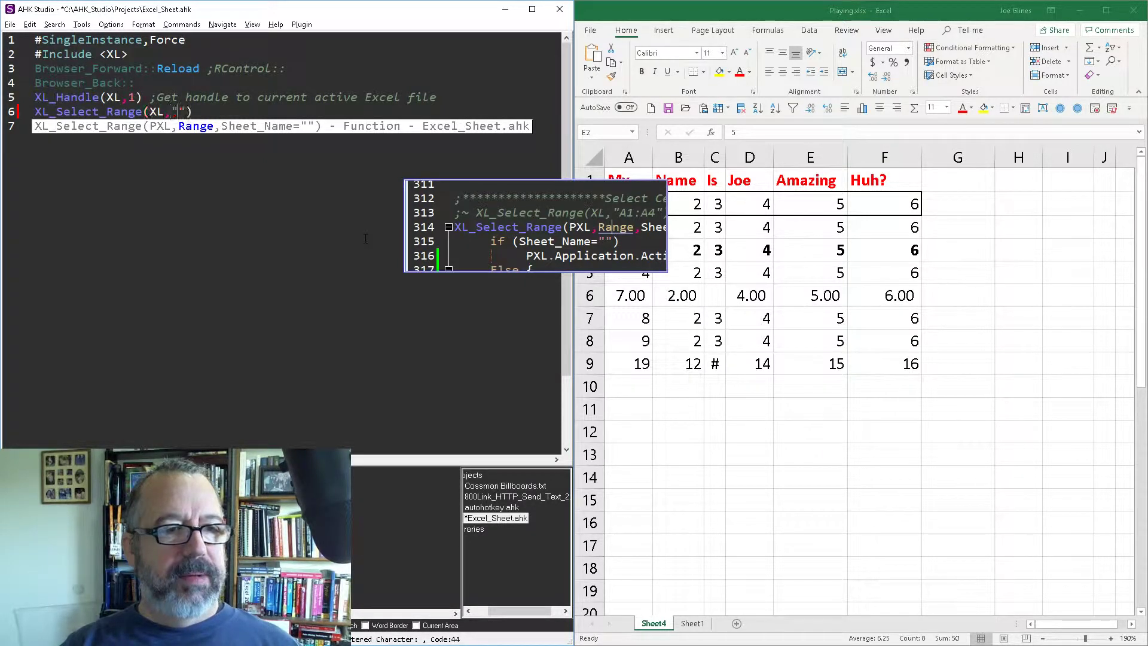
pyautogui.write('E1:')
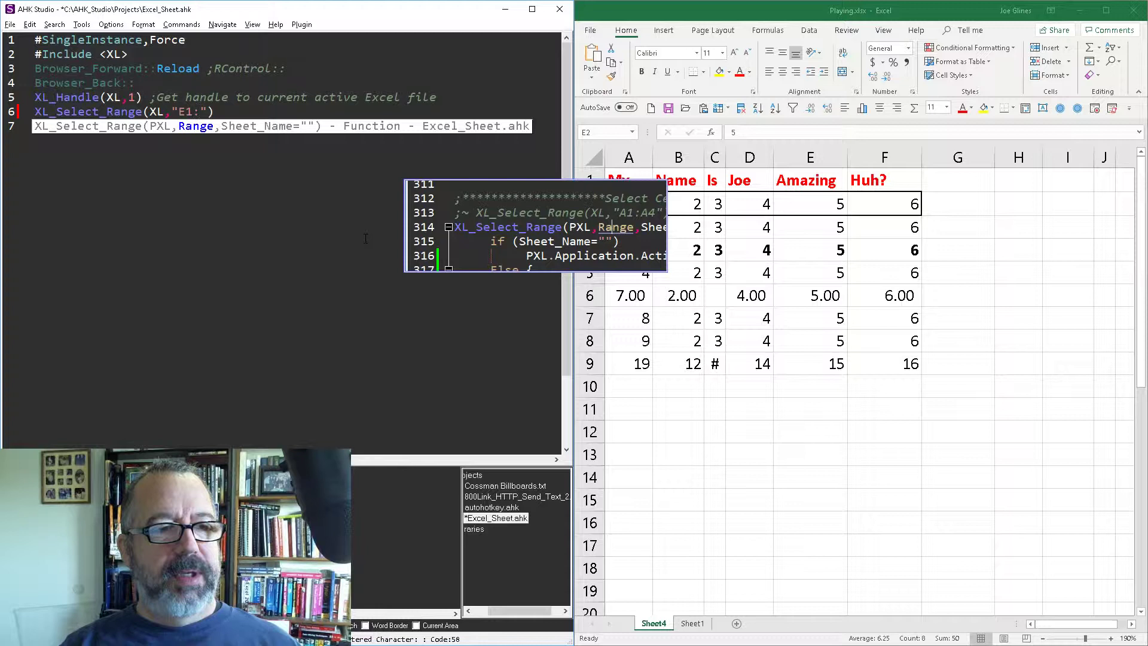
pyautogui.write('E9')
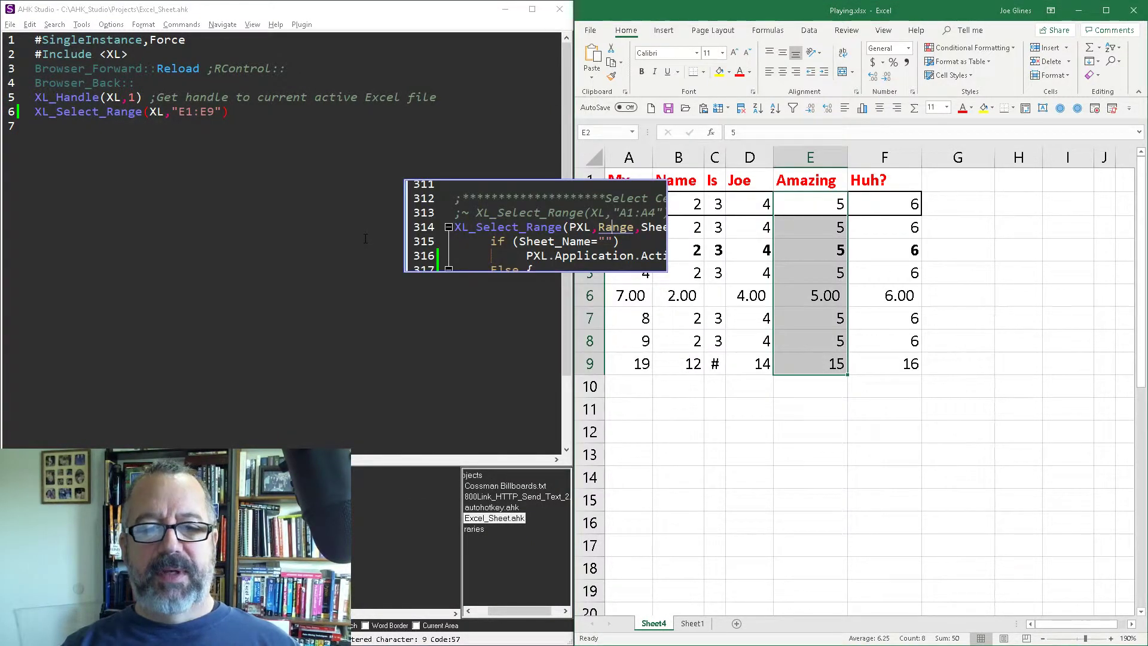
# Deselect in Excel, then run the script so cells E1:E9 are selected
pyautogui.click(748, 202)
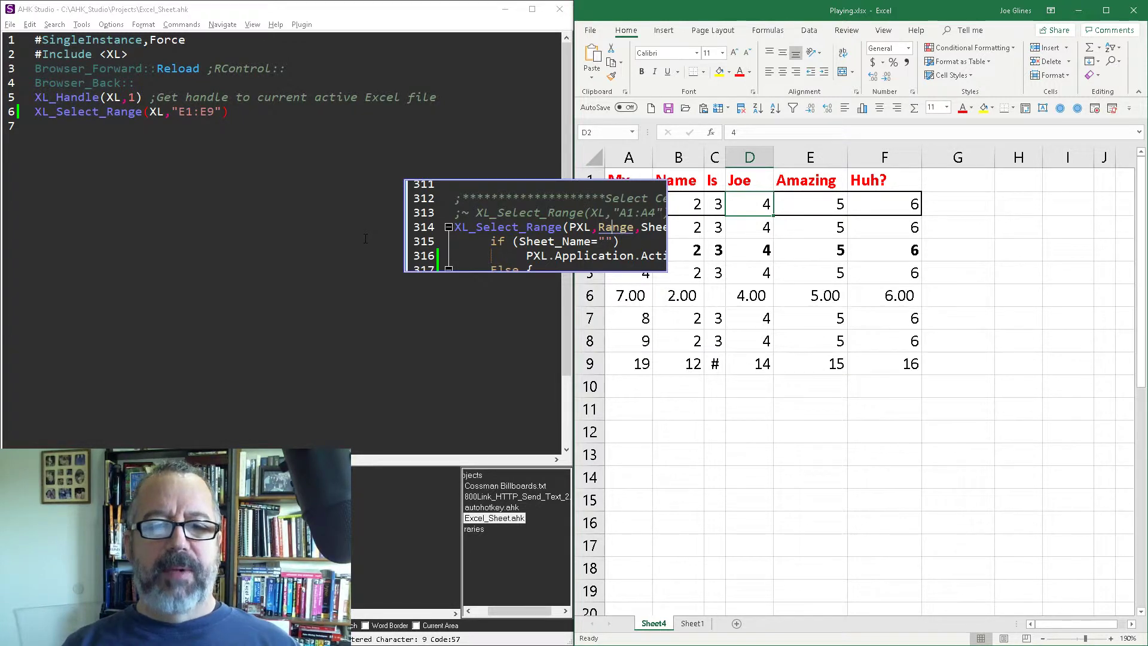
pyautogui.click(810, 180)
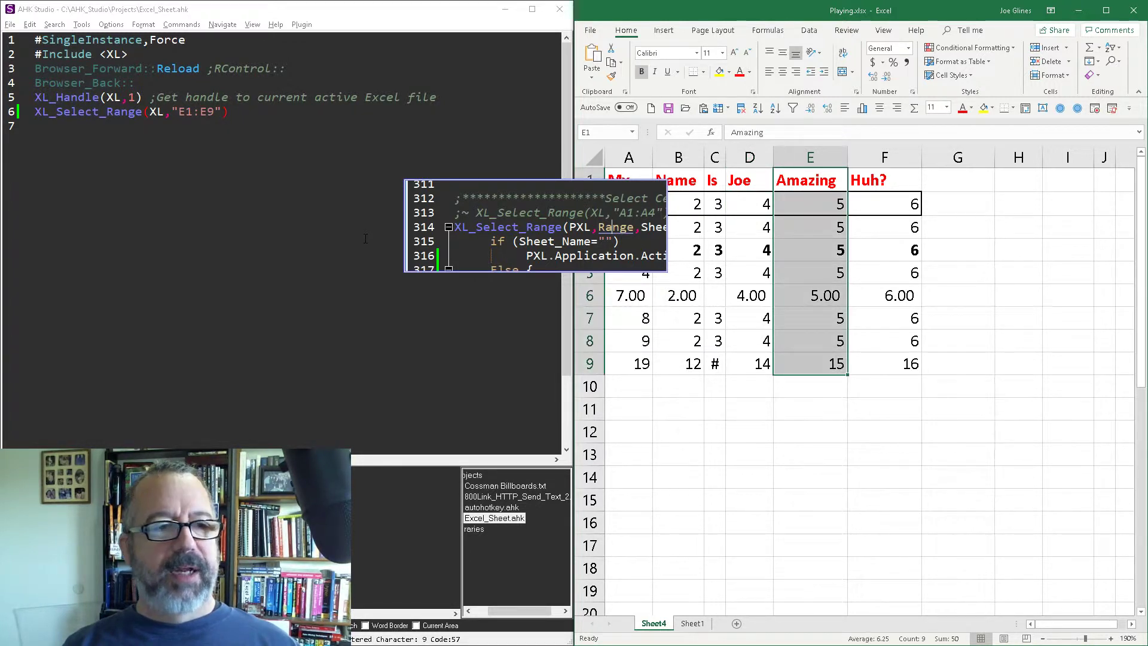
pyautogui.press('alt+tab')
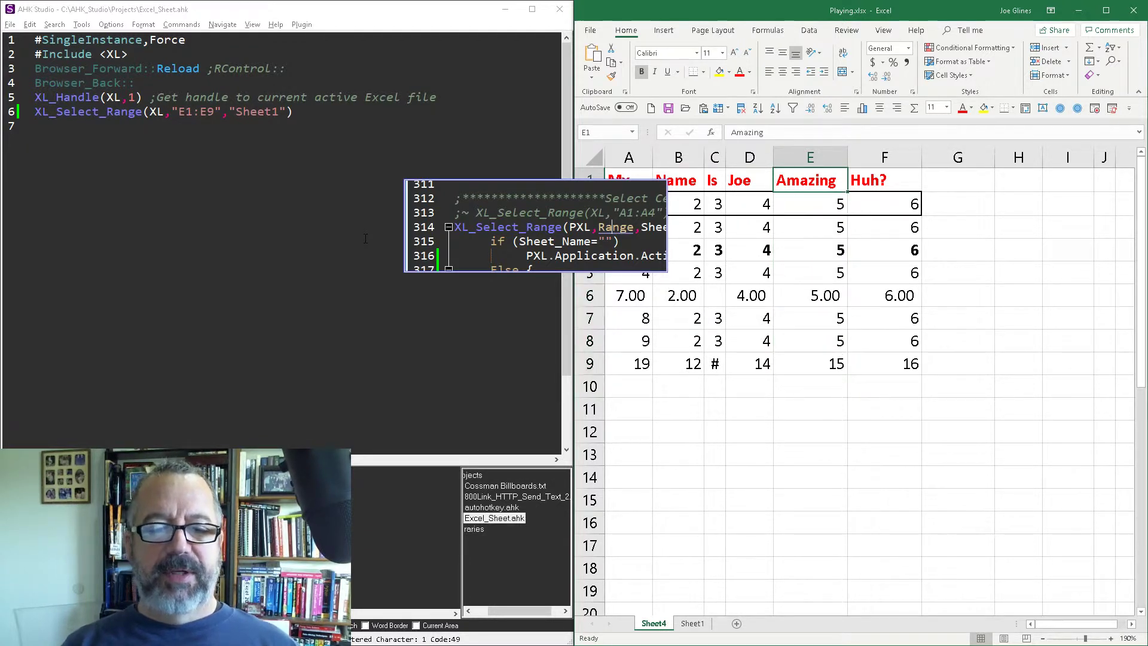
# Rerun the script with "Sheet1" as third argument, selecting E1:E9 on Sheet1
pyautogui.click(691, 623)
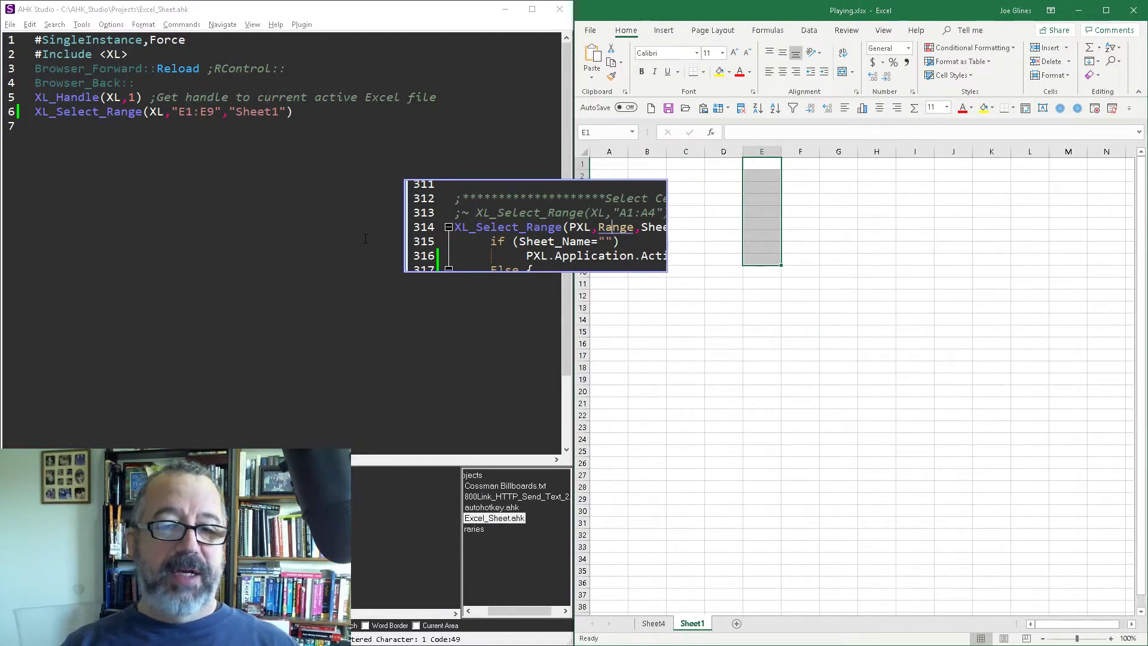